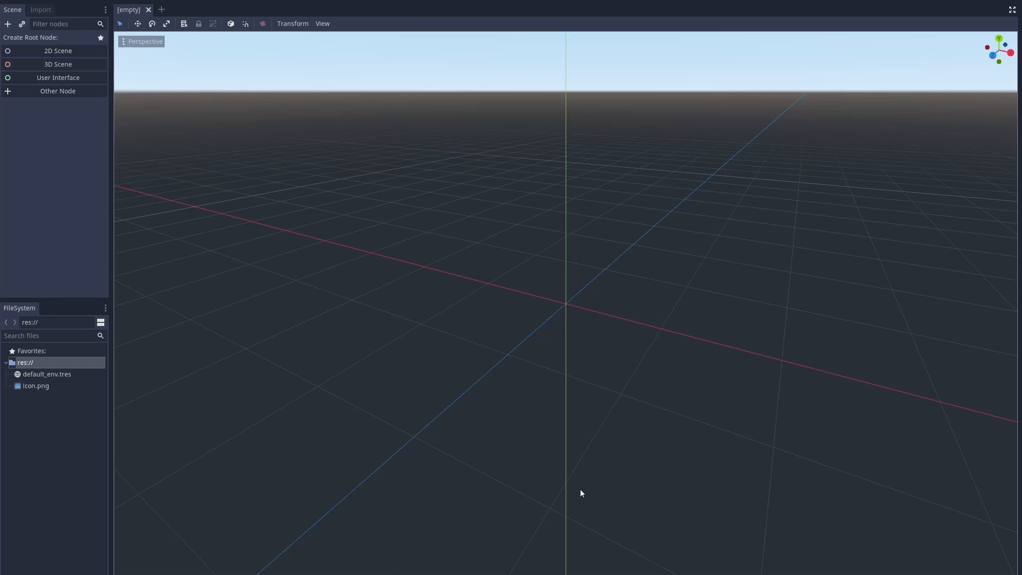
{"action": "mouse_move", "coordinate": [303, 345]}
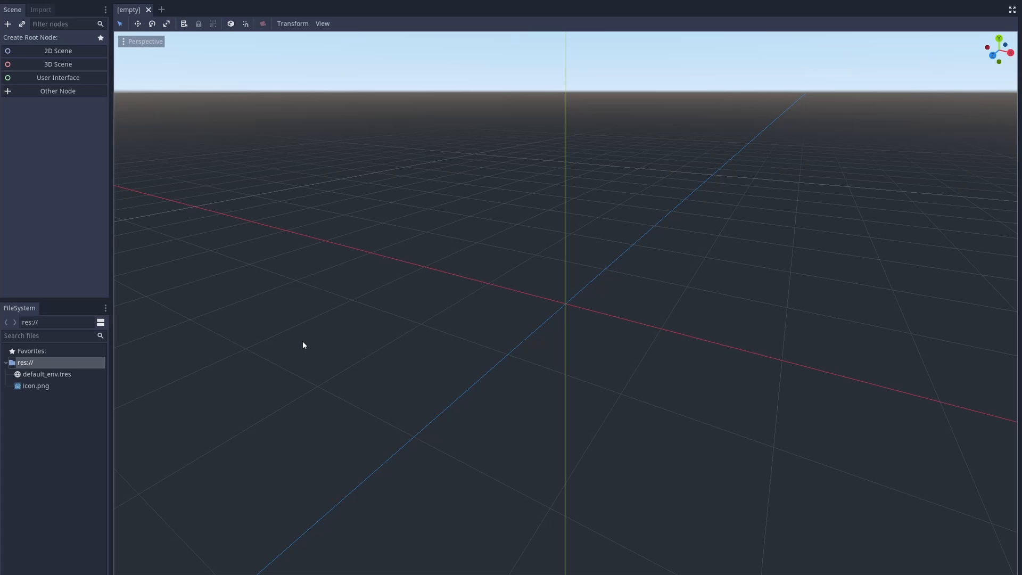
Create the Ragdoll root Node2D and add a RigidBody2D child with CollisionShape2D and Sprite
{"action": "left_click", "coordinate": [58, 51]}
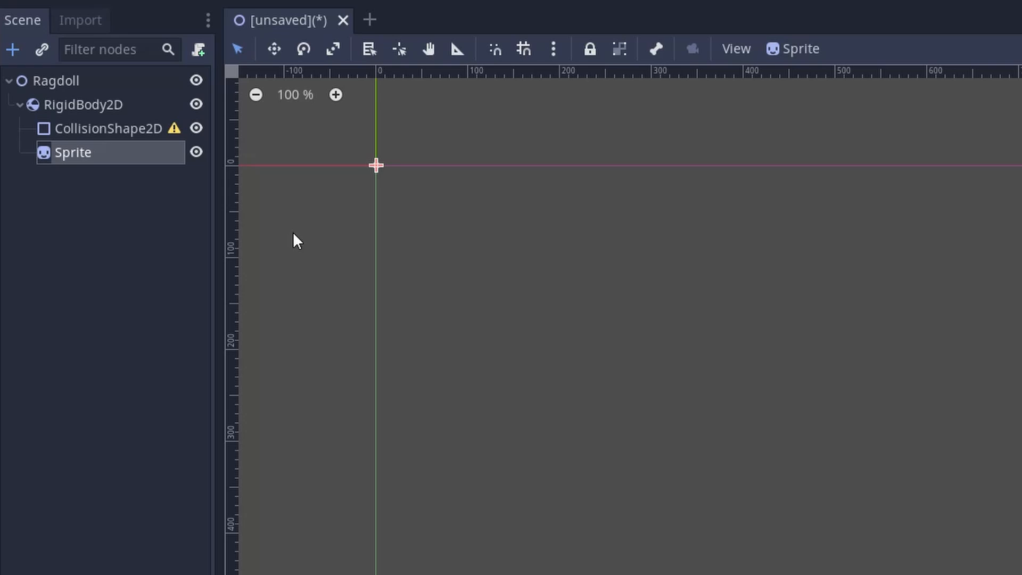
{"action": "left_click", "coordinate": [83, 104]}
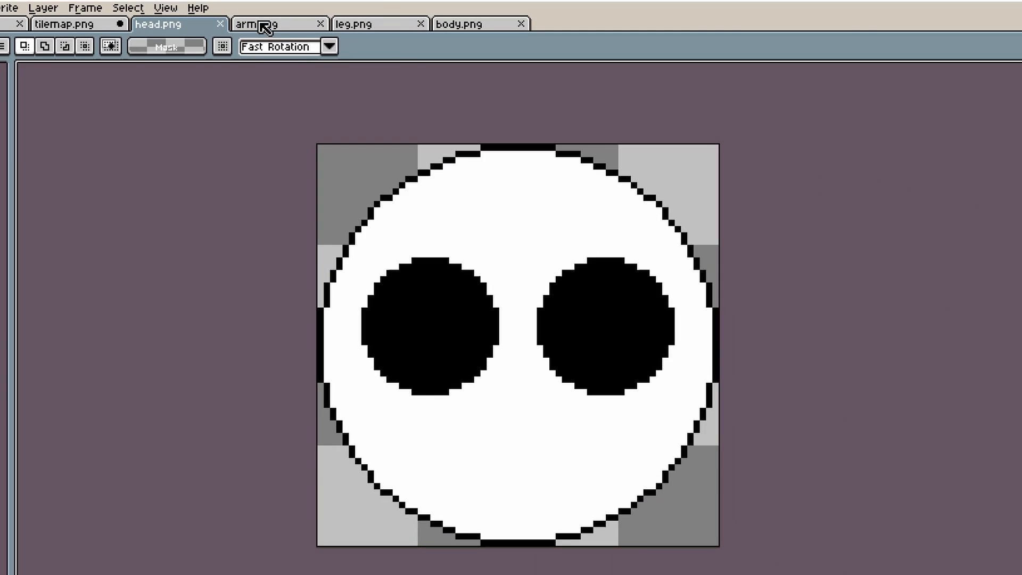
Bring up the arm.png sprite tab and look over the ragdoll part images
{"action": "left_click", "coordinate": [460, 23]}
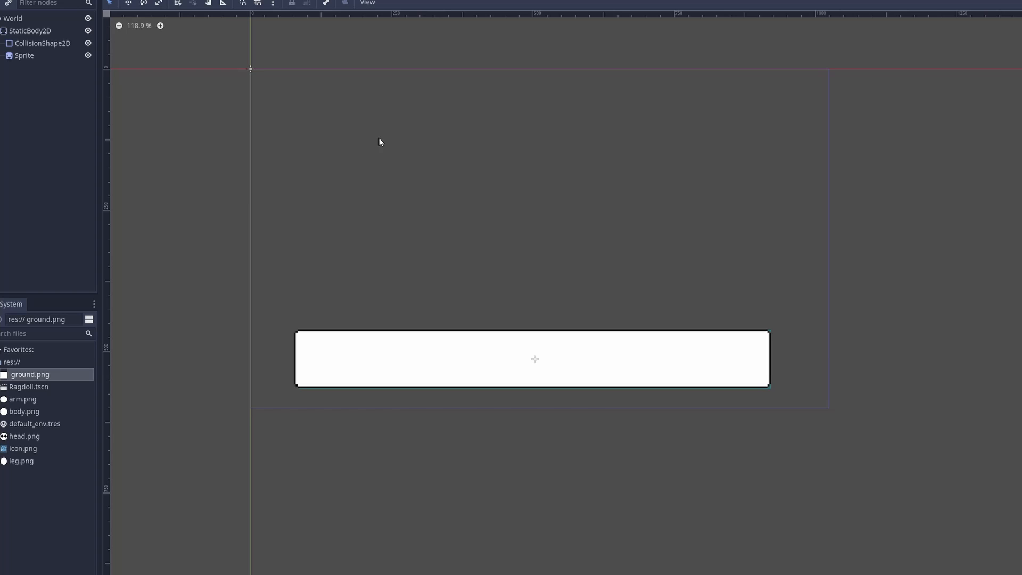
{"action": "scroll", "scroll_direction": "up", "scroll_amount": 3}
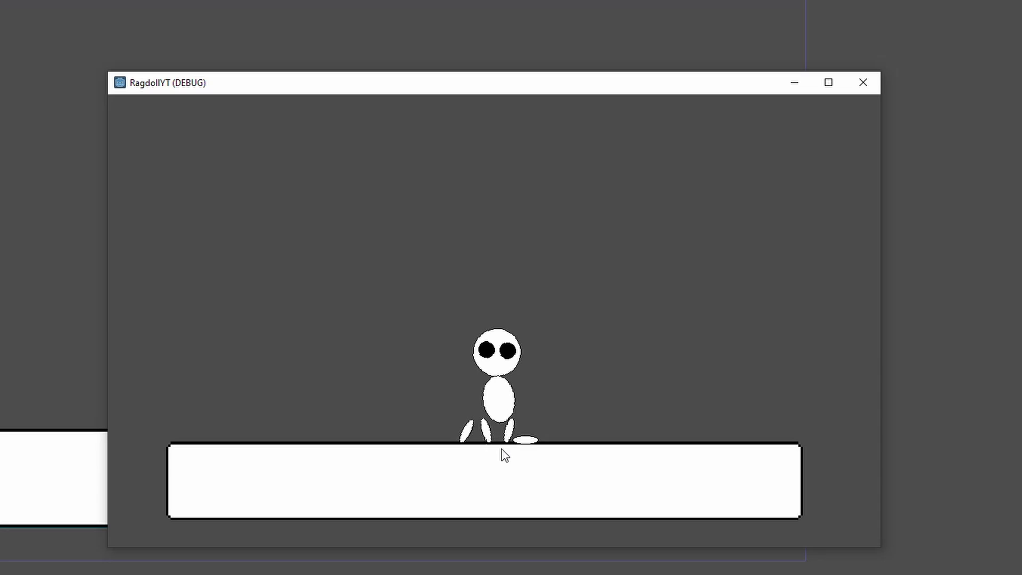
Play the project to watch the loose ragdoll parts fall onto the ground
{"action": "left_click", "coordinate": [864, 82]}
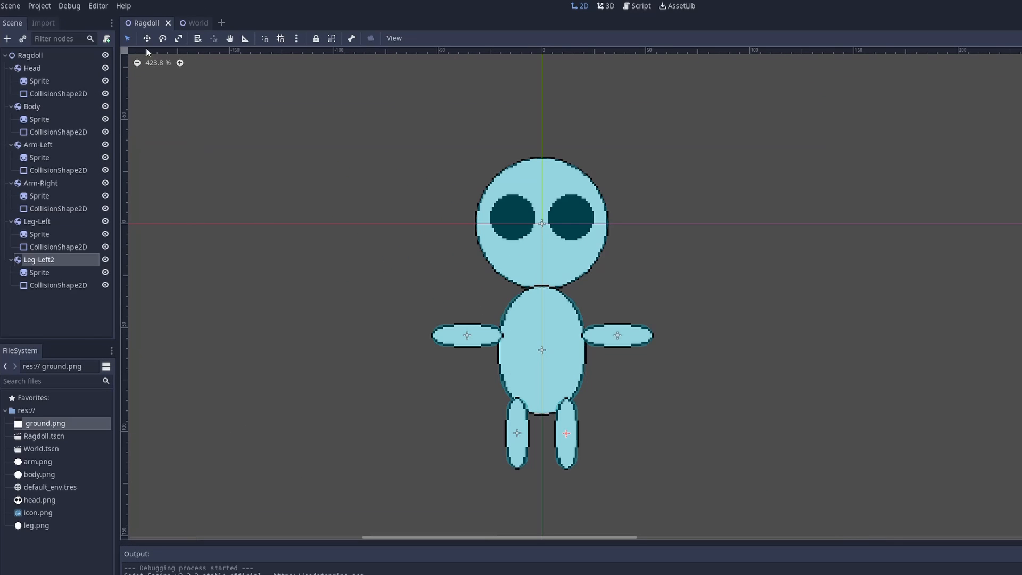
Add a Joints Node2D under Ragdoll with a PinJoint2D placed at the neck between head and body
{"action": "left_click", "coordinate": [59, 132]}
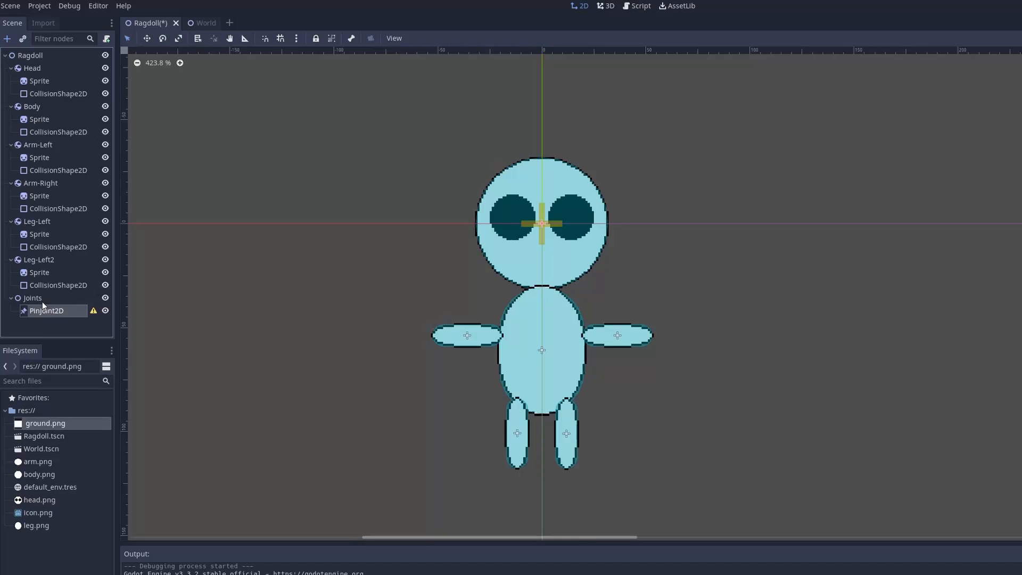
{"action": "mouse_move", "coordinate": [566, 208]}
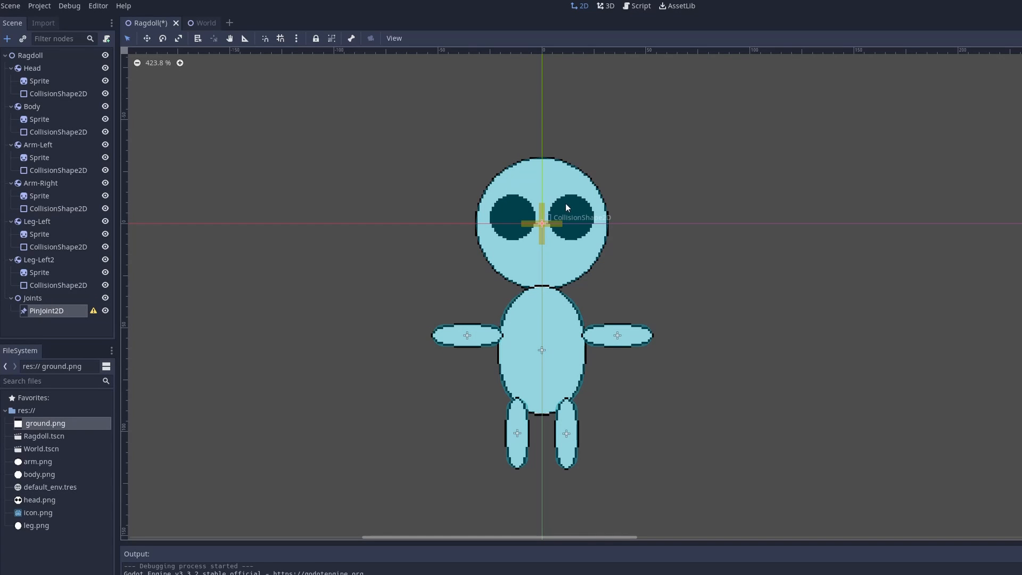
{"action": "scroll", "scroll_direction": "up", "scroll_amount": 3}
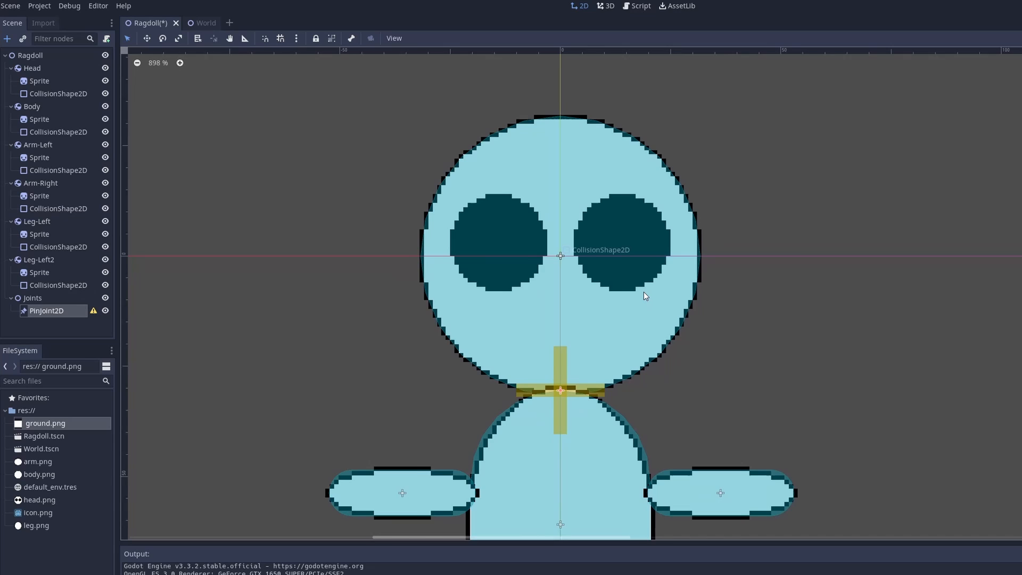
{"action": "scroll", "scroll_direction": "down", "scroll_amount": 3}
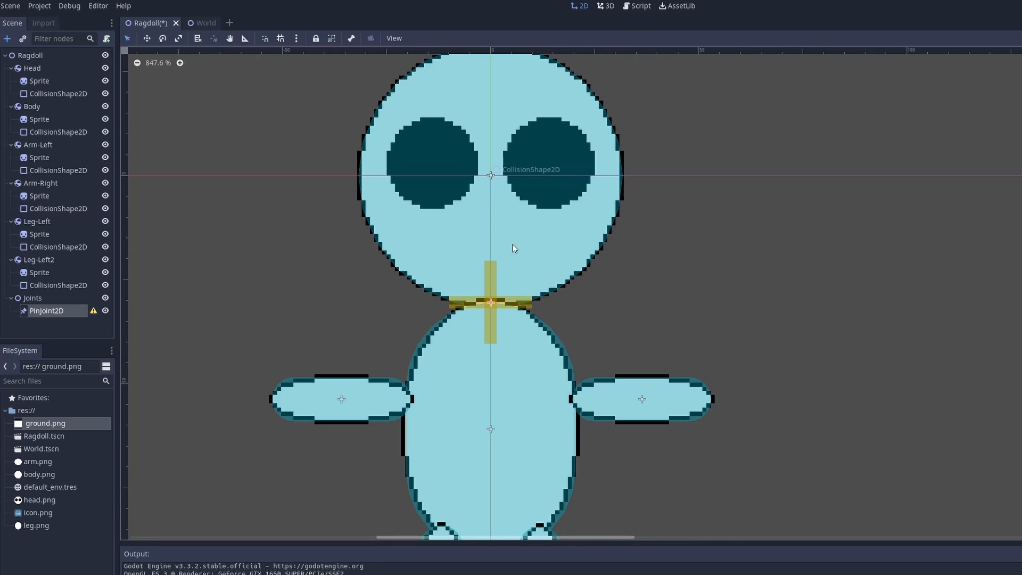
{"action": "mouse_move", "coordinate": [513, 248]}
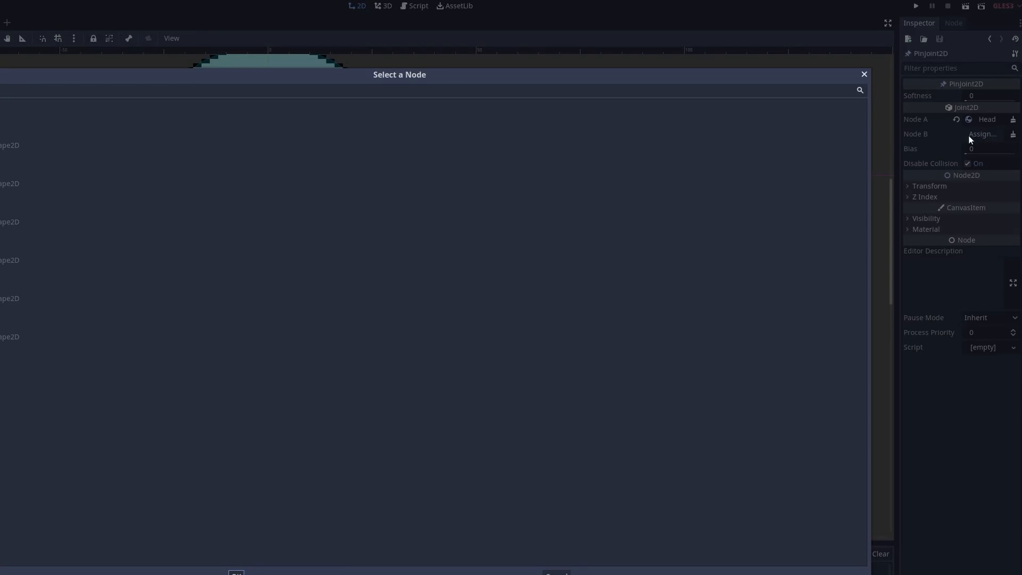
Assign the neck PinJoint2D's Node A to Head and Node B to Body
{"action": "left_click", "coordinate": [983, 135]}
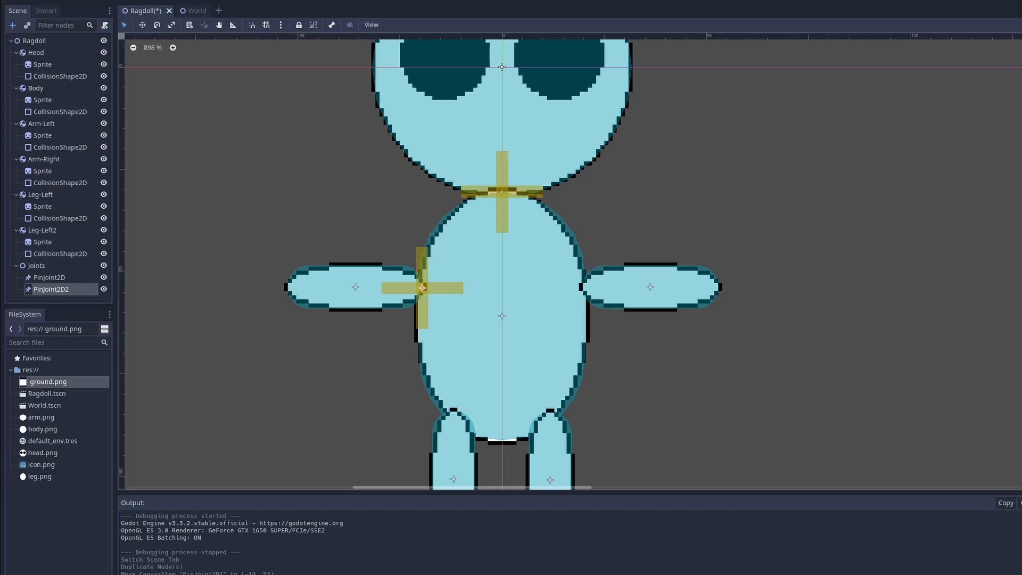
Duplicate the neck pin and place copies at both shoulders and both hips, setting their Node A/B
{"action": "scroll", "scroll_direction": "up", "scroll_amount": 3}
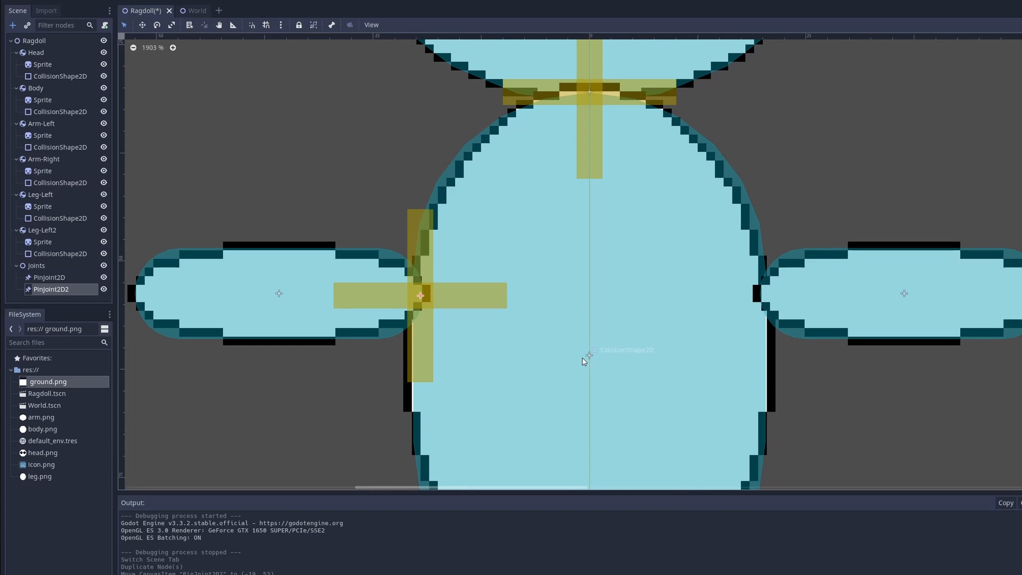
{"action": "scroll", "scroll_direction": "down", "scroll_amount": 3}
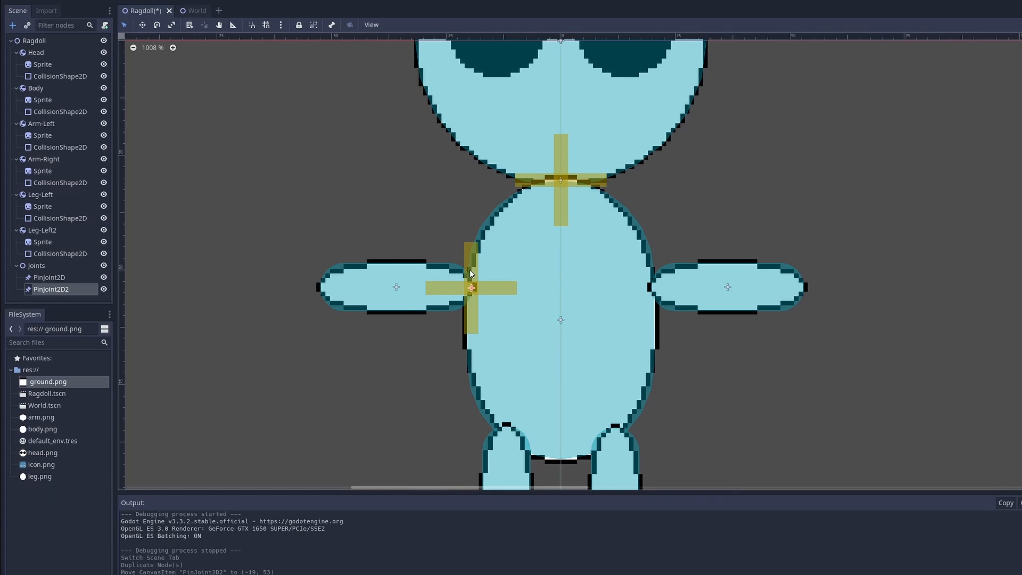
{"action": "scroll", "scroll_direction": "up", "scroll_amount": 3}
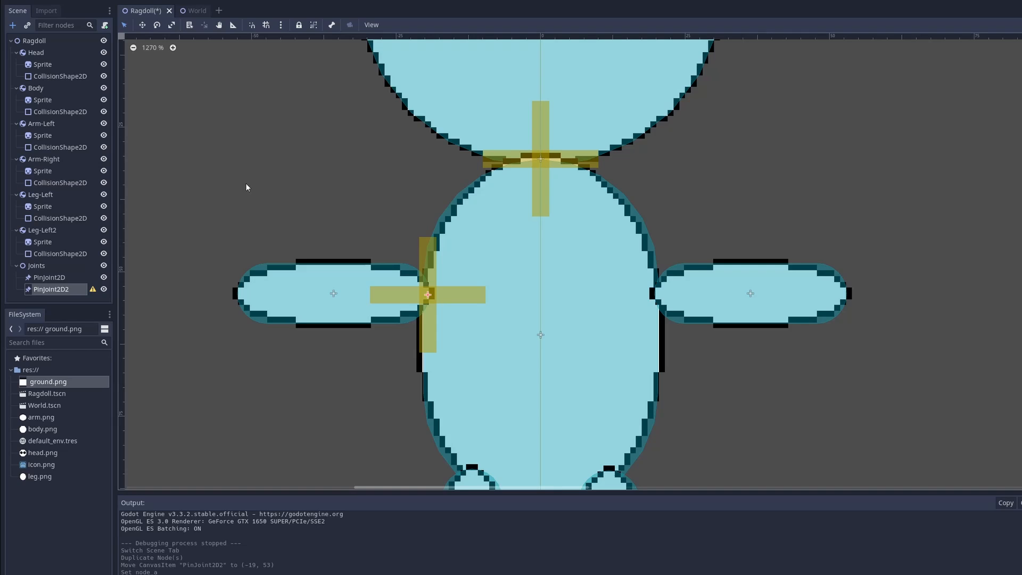
{"action": "scroll", "scroll_direction": "down", "scroll_amount": 3}
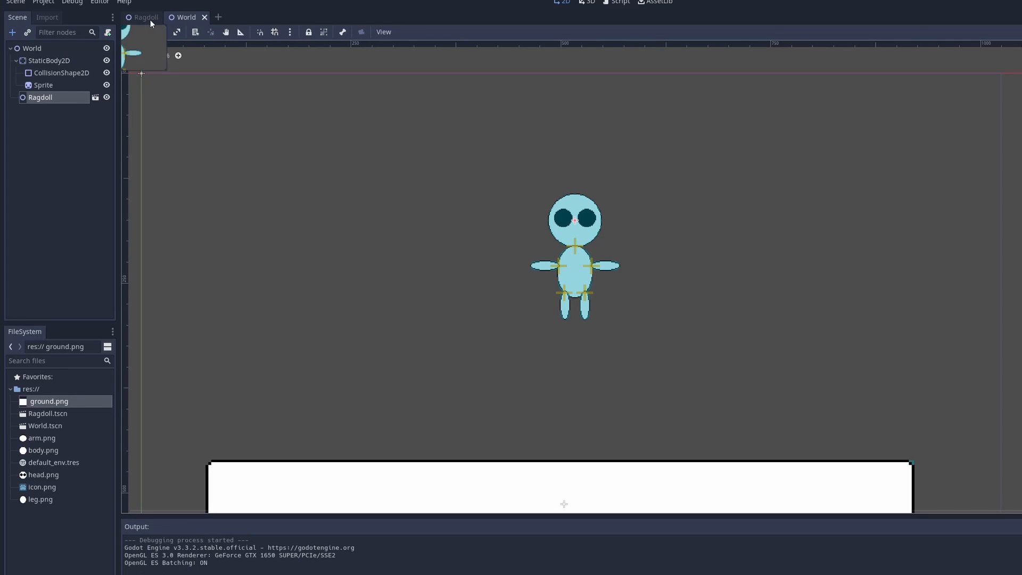
Begin writing the Ragdoll script's var power = 100 declaration
{"action": "type", "text": "va"}
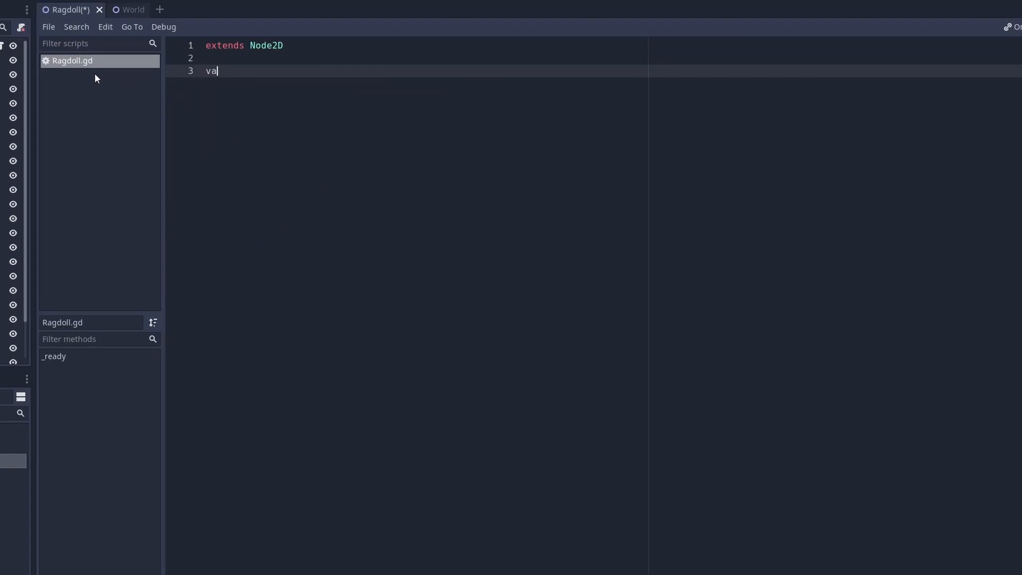
{"action": "type", "text": "r pr"}
{"action": "type", "text": "func _physics_process(delta):"}
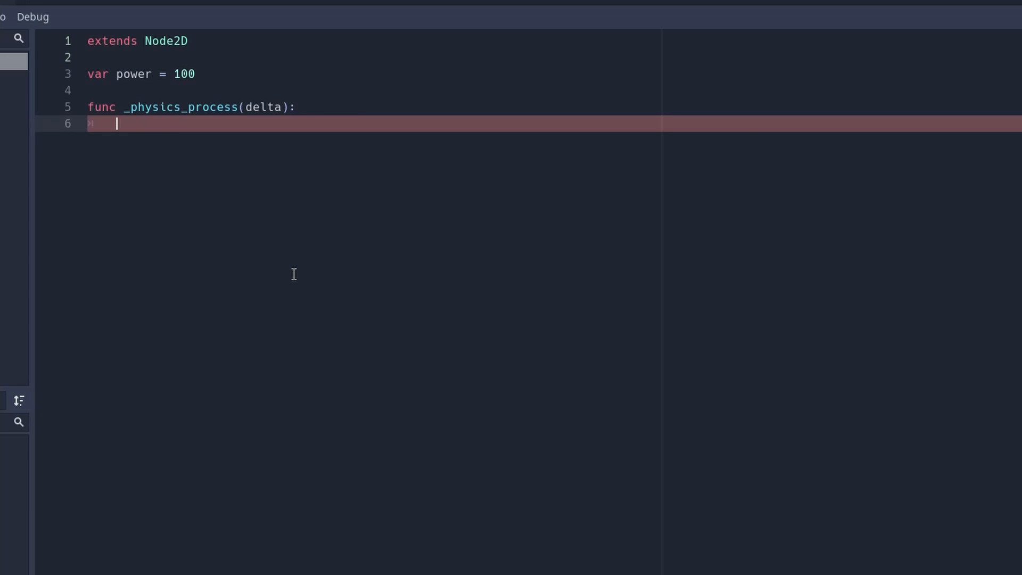
Write var axis = ui_right strength minus ui_left strength, then start a $Body.apply_impulse() call
{"action": "type", "text": "var axis = Input.get_action_strength(\"ui_right\") - Input.get_action_strength(\"ui_left\")"}
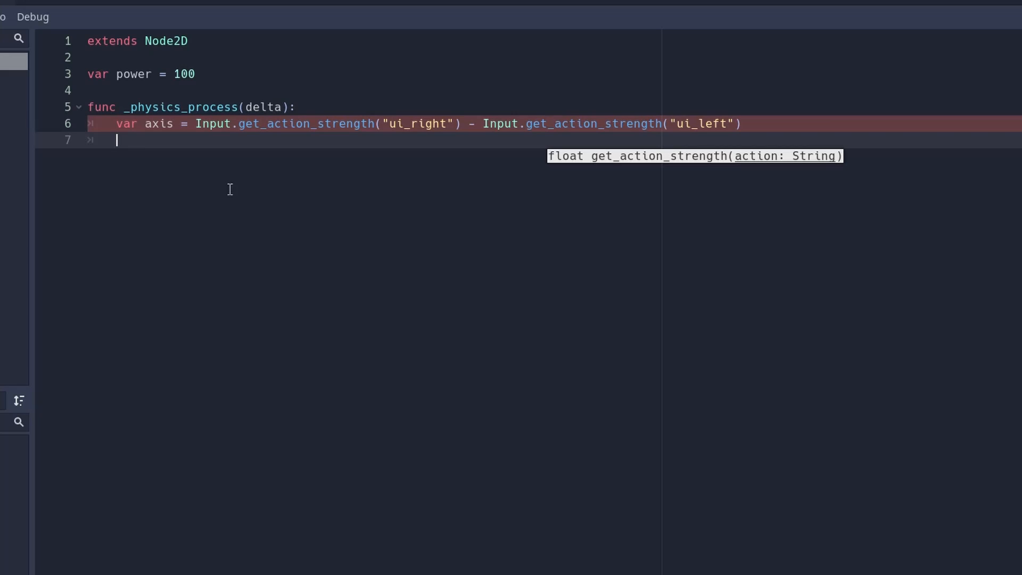
{"action": "left_click", "coordinate": [199, 124]}
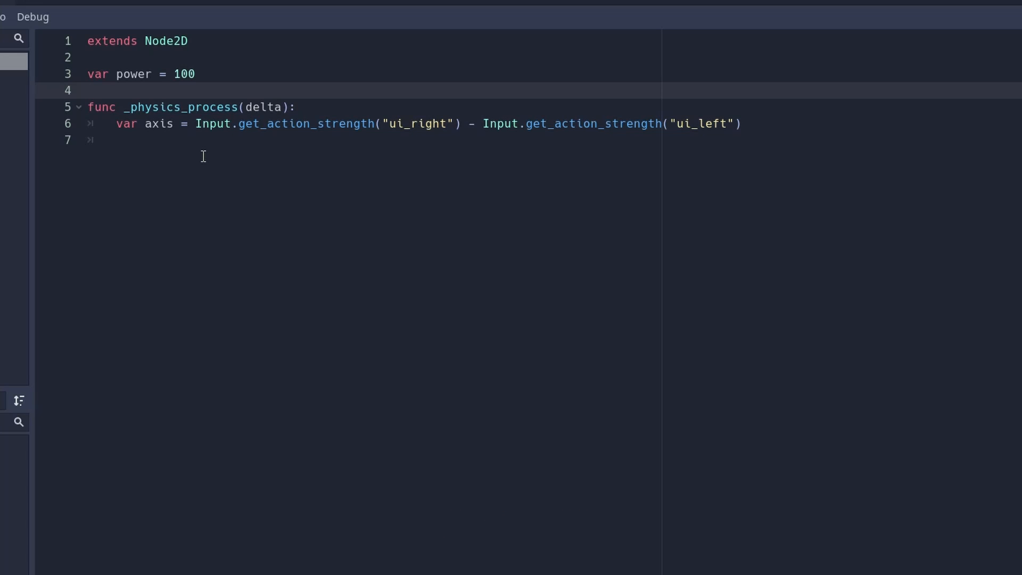
{"action": "left_click", "coordinate": [88, 89]}
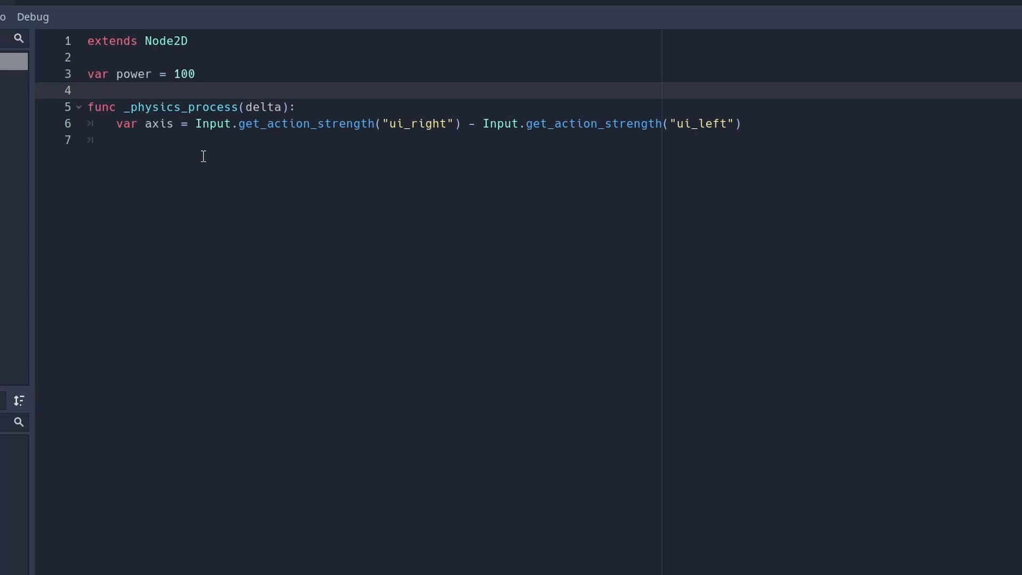
{"action": "key", "text": "Return"}
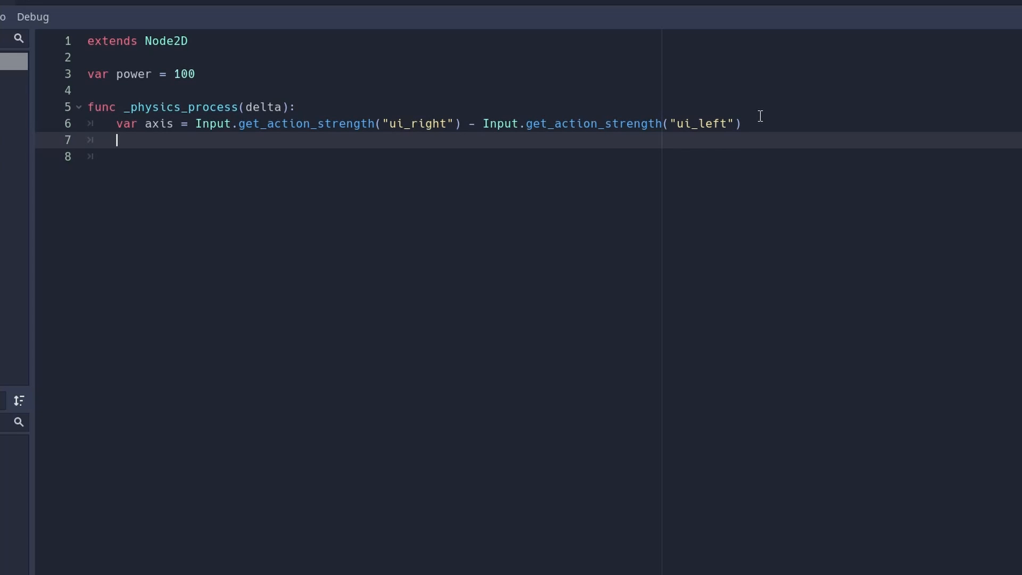
{"action": "type", "text": "$Body.apply_impulse()"}
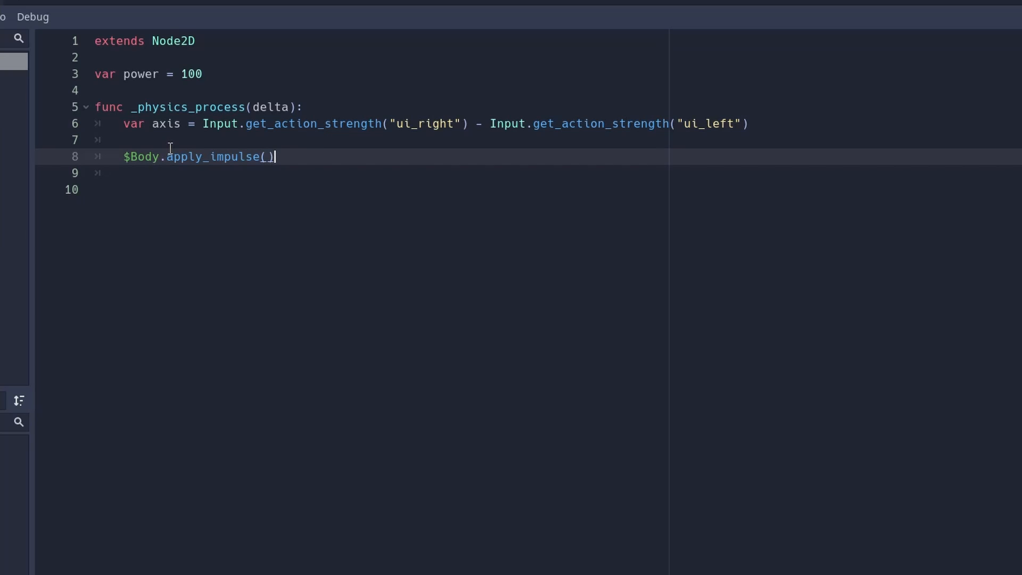
{"action": "mouse_move", "coordinate": [146, 86]}
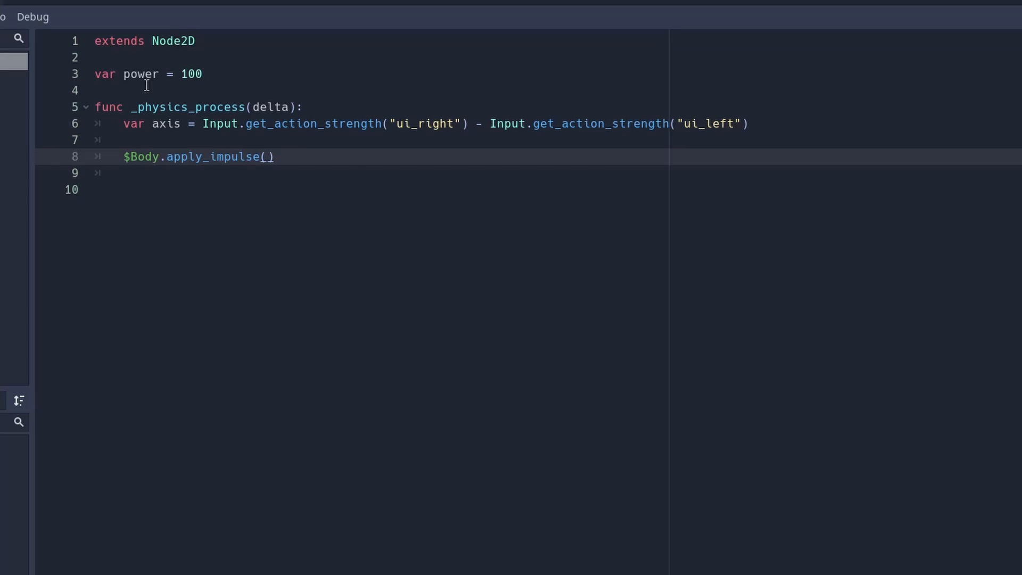
Fill apply_impulse with Vector2.ZERO and Vector2.RIGHT * axis * power
{"action": "type", "text": "Vector2.ZERO"}
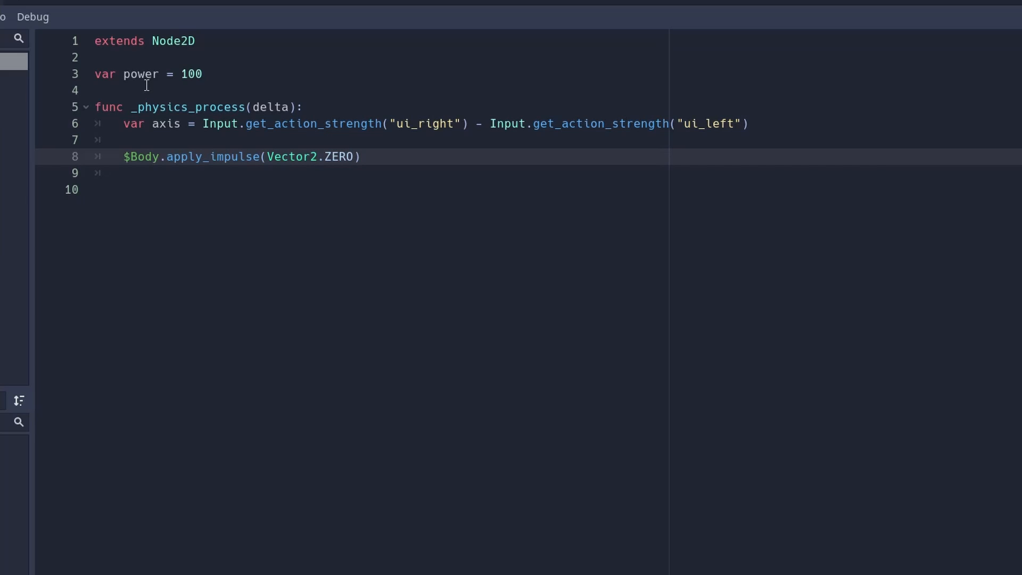
{"action": "type", "text": ", Vector2.RIGHT"}
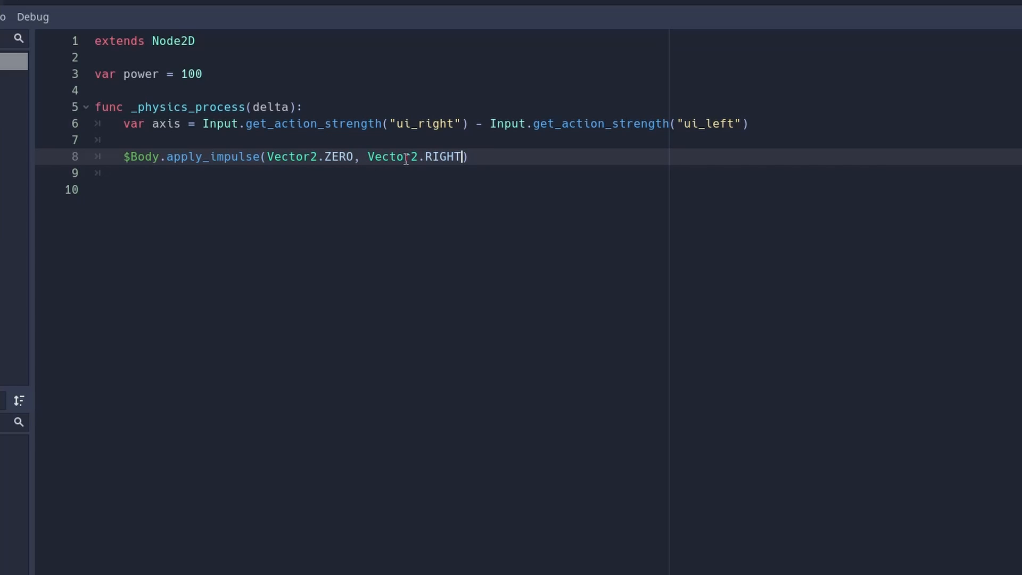
{"action": "mouse_move", "coordinate": [695, 155]}
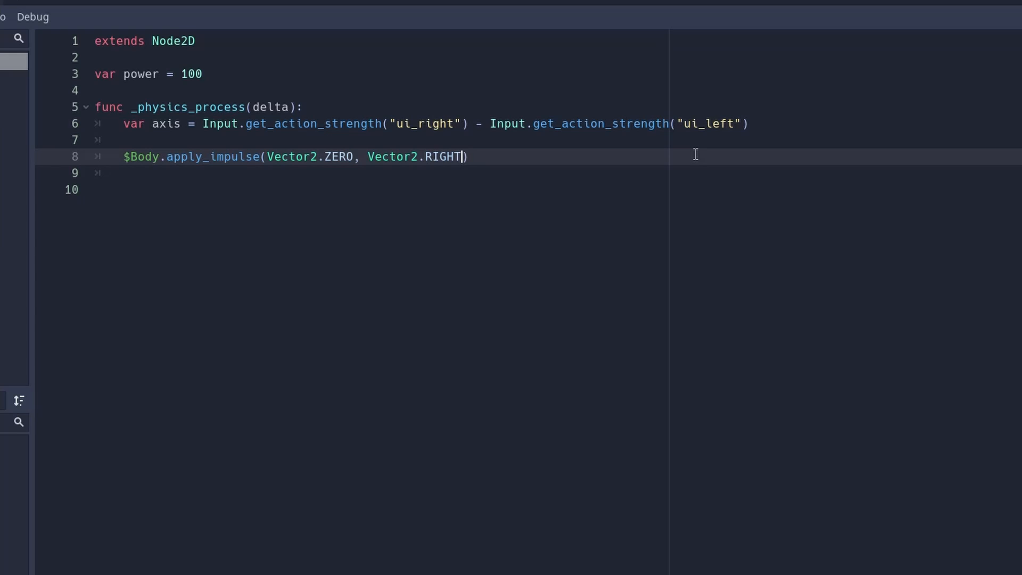
{"action": "type", "text": "* axis"}
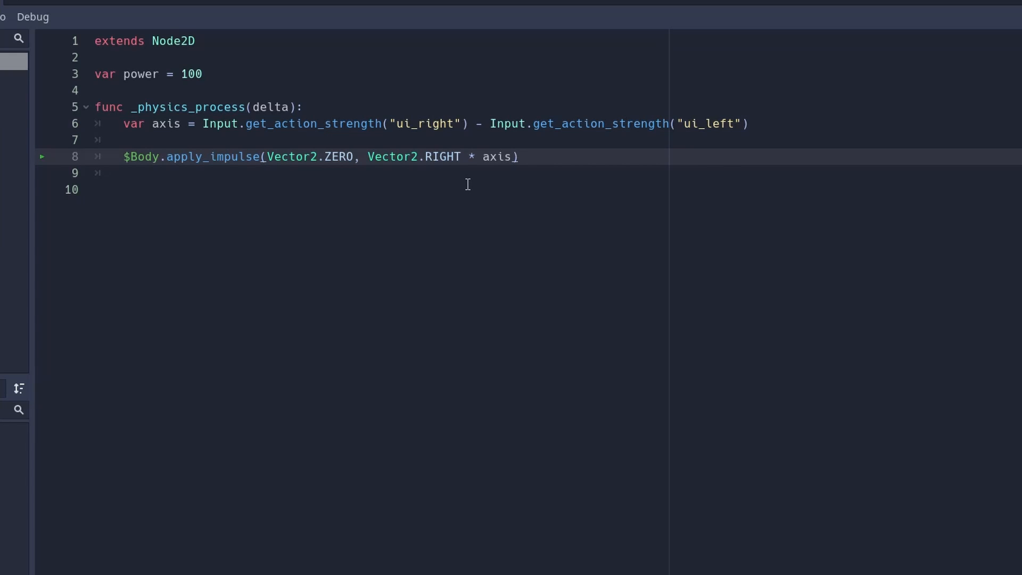
{"action": "type", "text": "* power"}
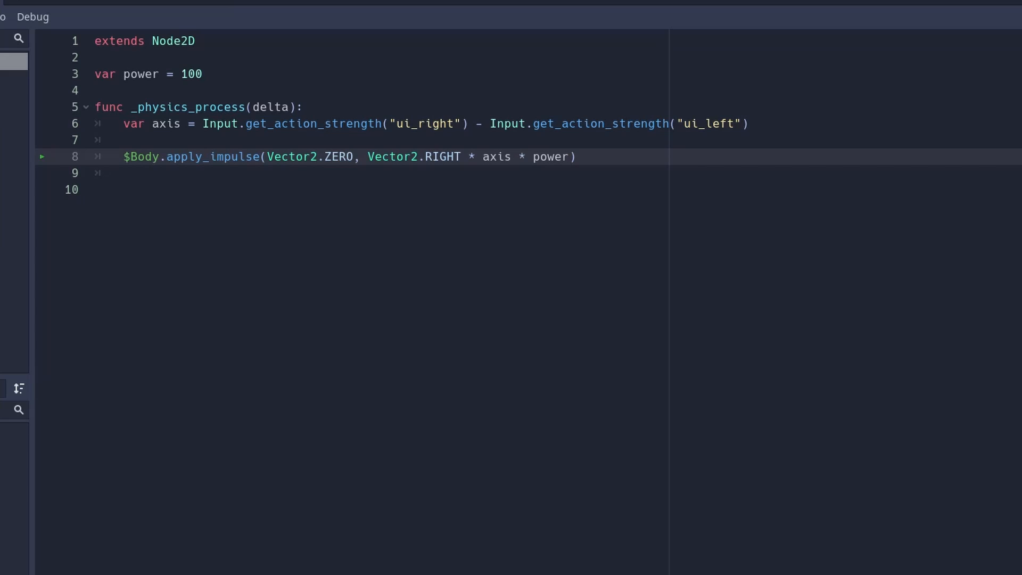